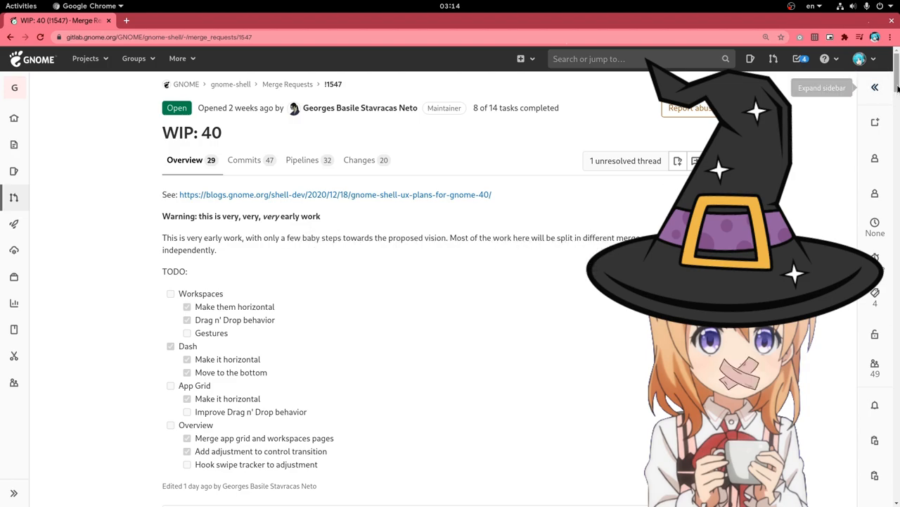
Scroll the GNOME Shell 40 merge request discussion down to the author's latest overview-animation update
scroll(down, 3)
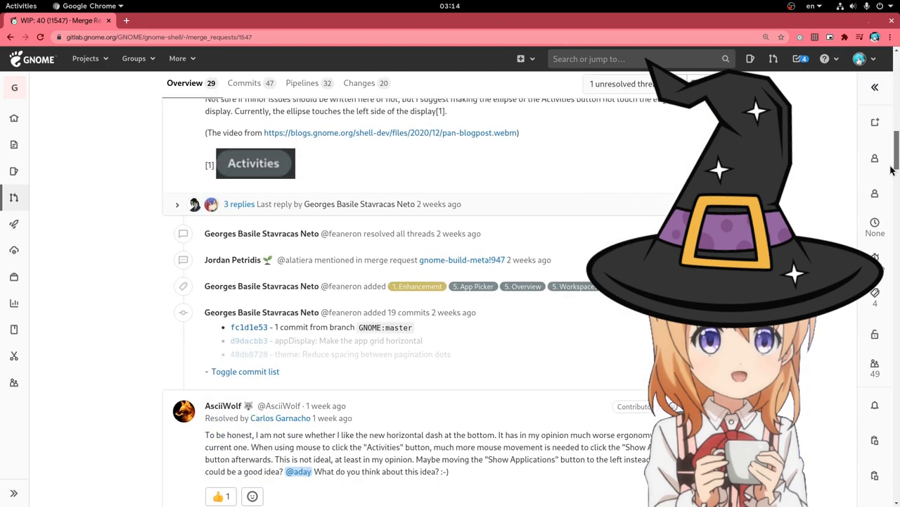
scroll(down, 3)
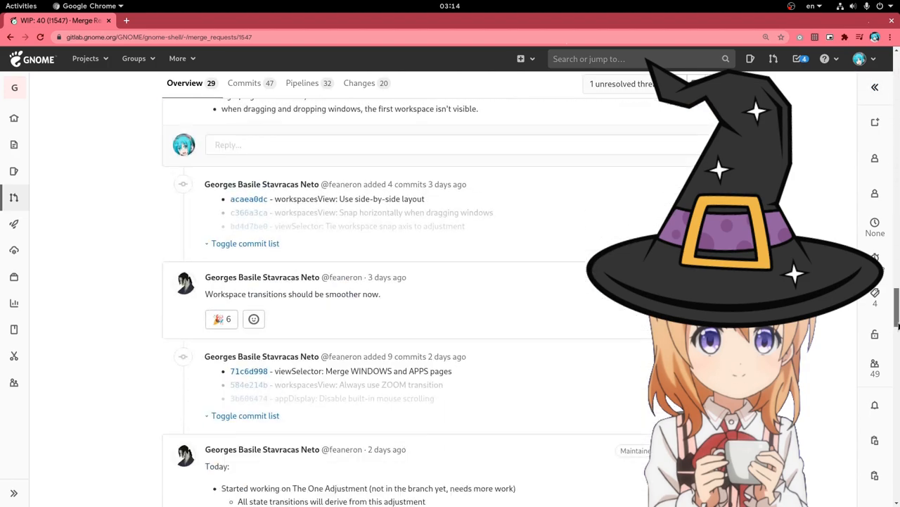
scroll(down, 3)
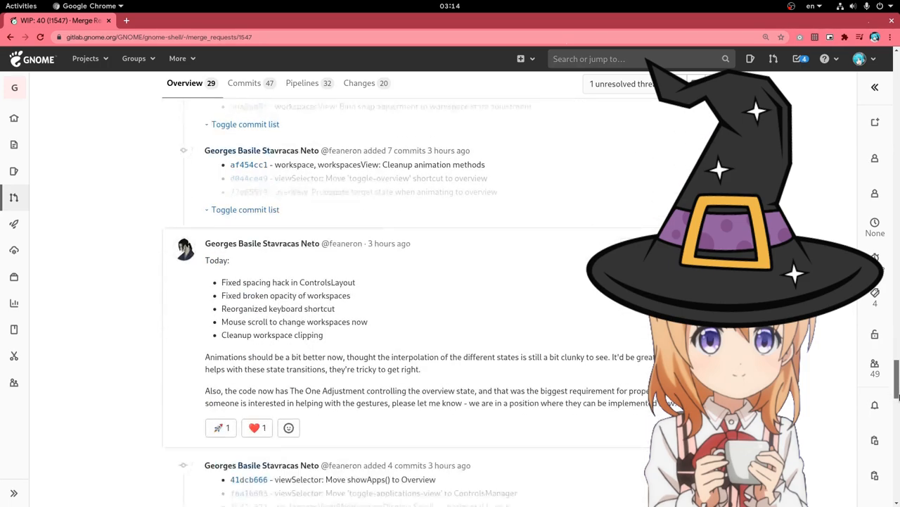
scroll(down, 3)
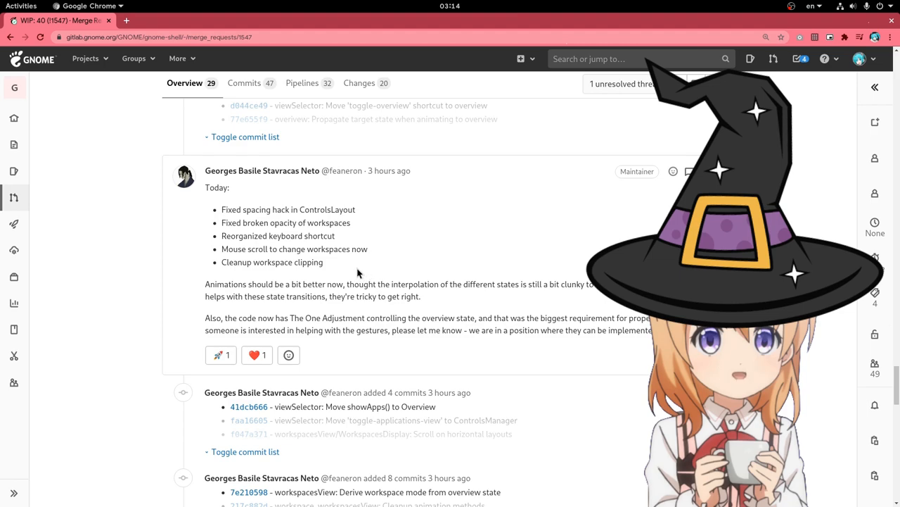
drag(222, 209, 323, 262)
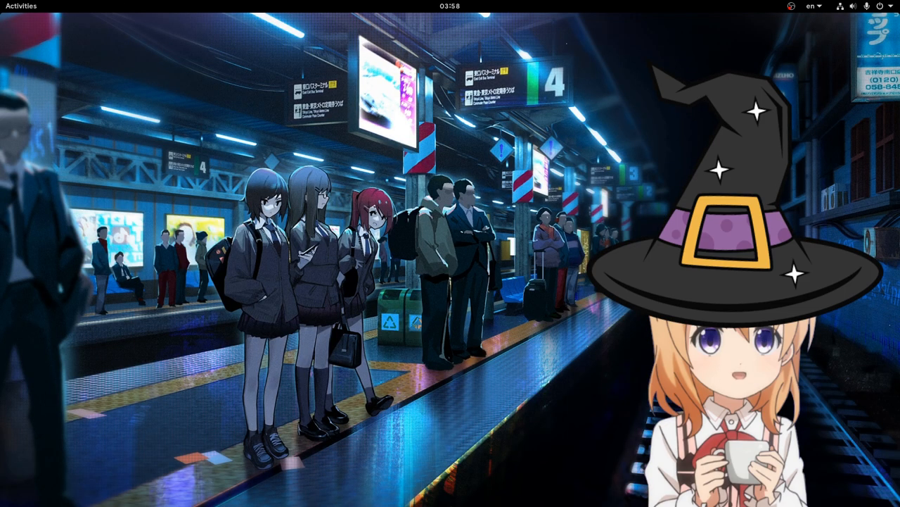
From the Activities overview, launch GNOME Boxes from the dash
click(21, 6)
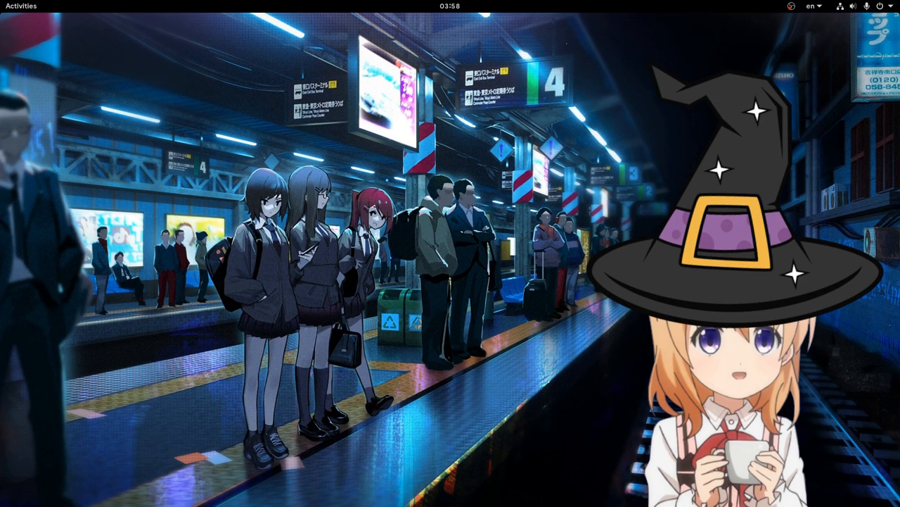
click(20, 6)
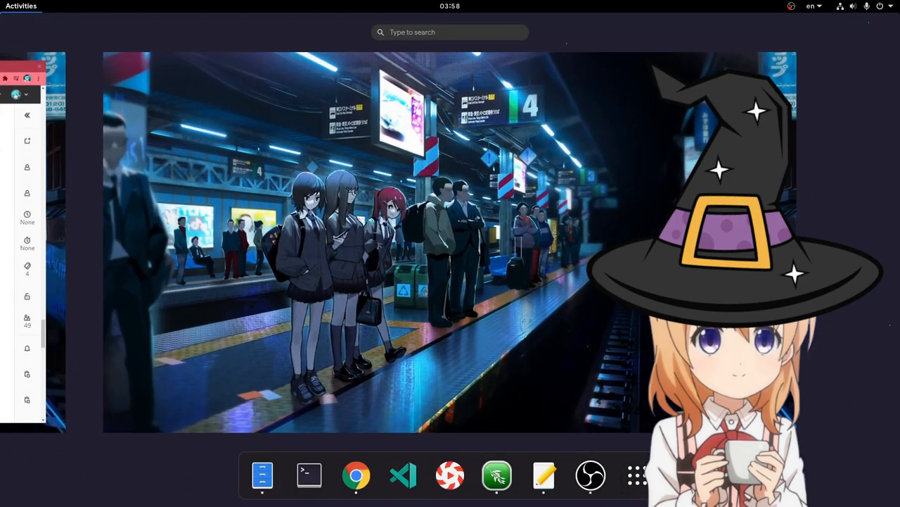
click(636, 474)
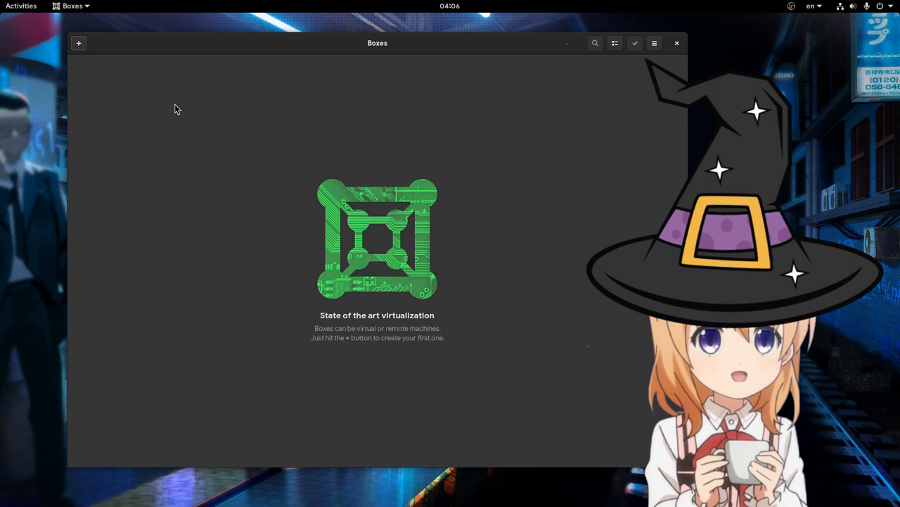
Start a new virtual machine and browse the operating systems available for download
click(78, 43)
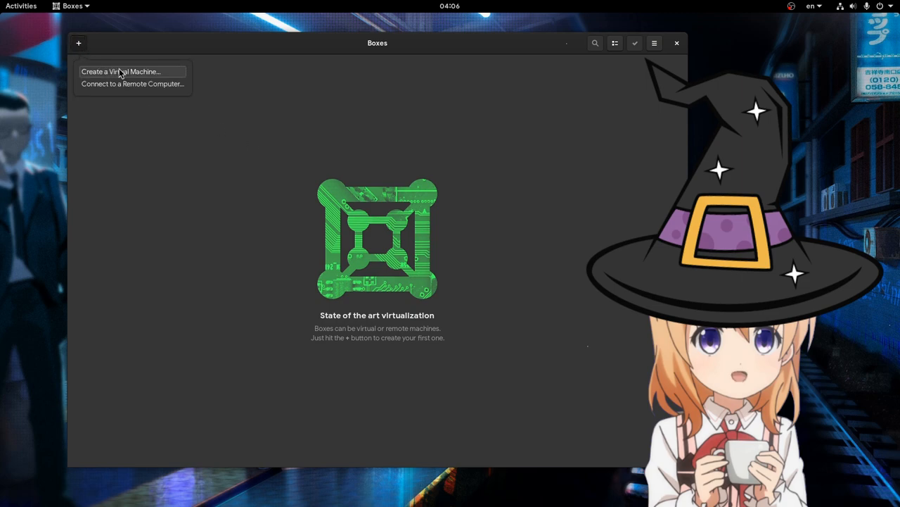
click(121, 71)
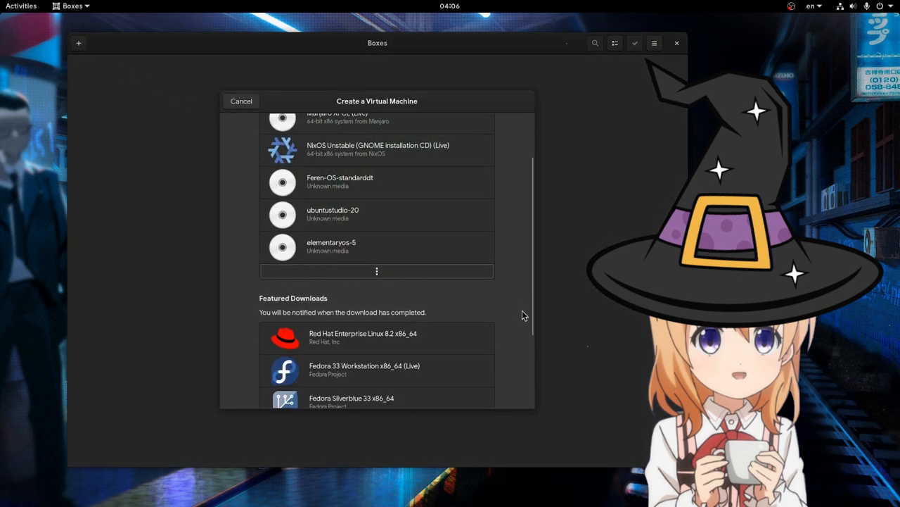
scroll(down, 3)
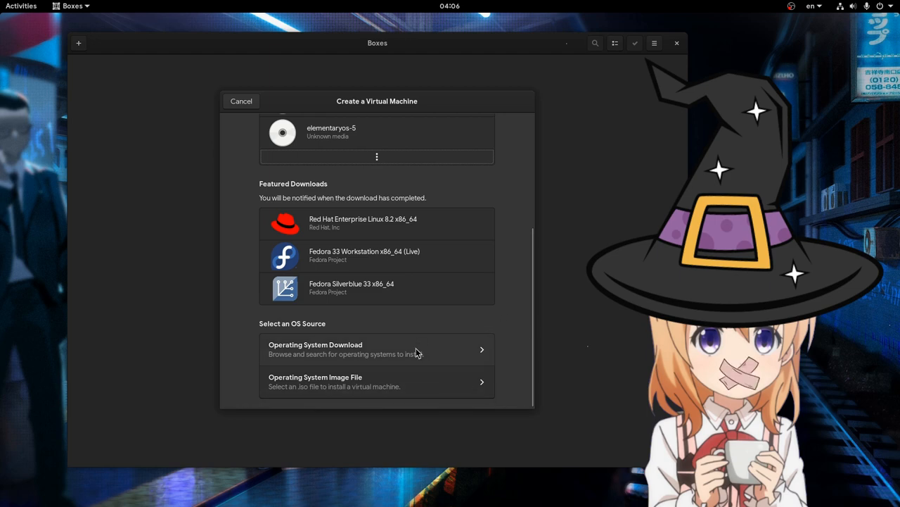
click(376, 349)
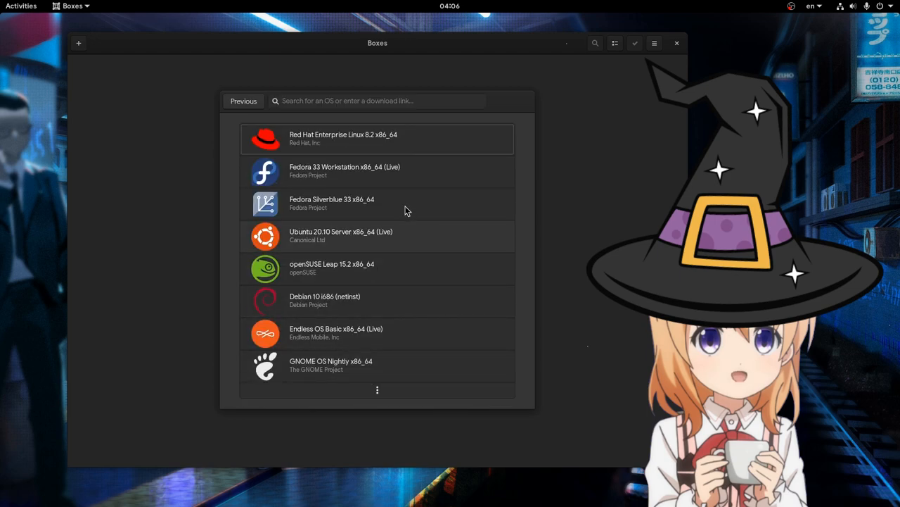
Search 'gnome', pick GNOME OS Nightly x86_64 to download, and close Boxes
text(g)
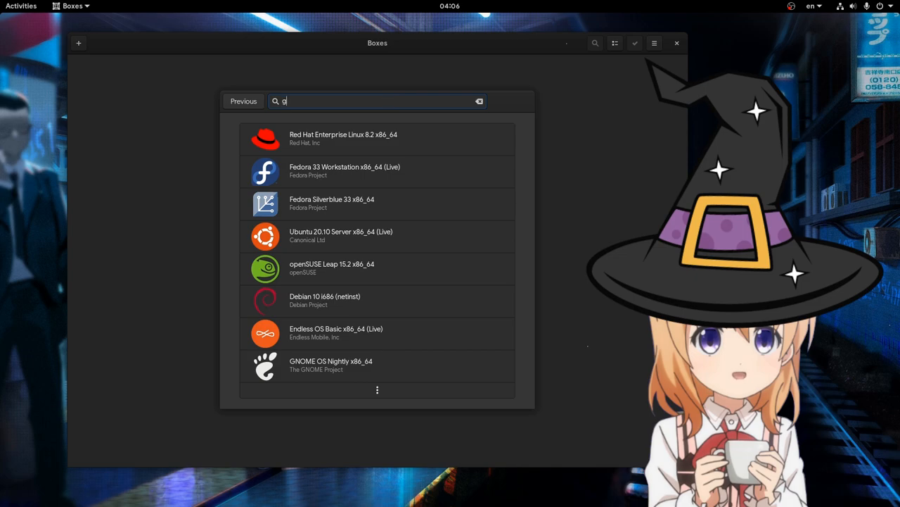
text(nome)
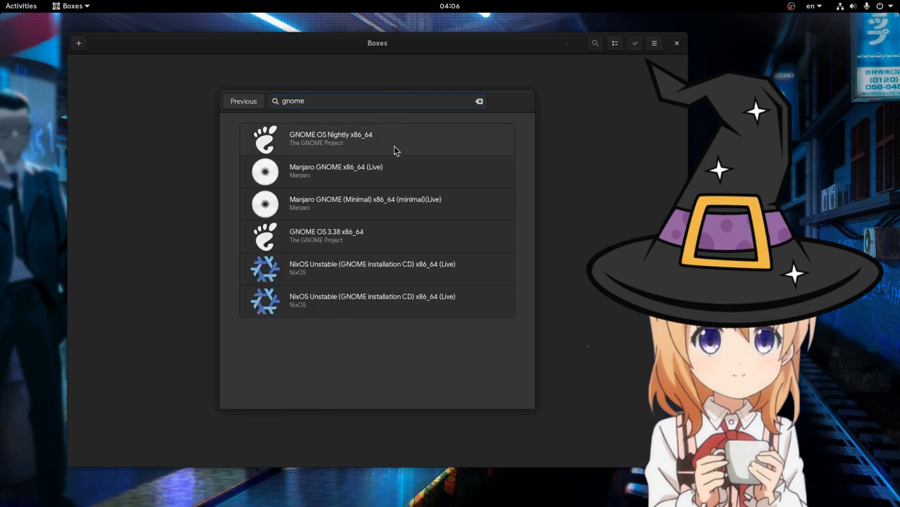
click(330, 138)
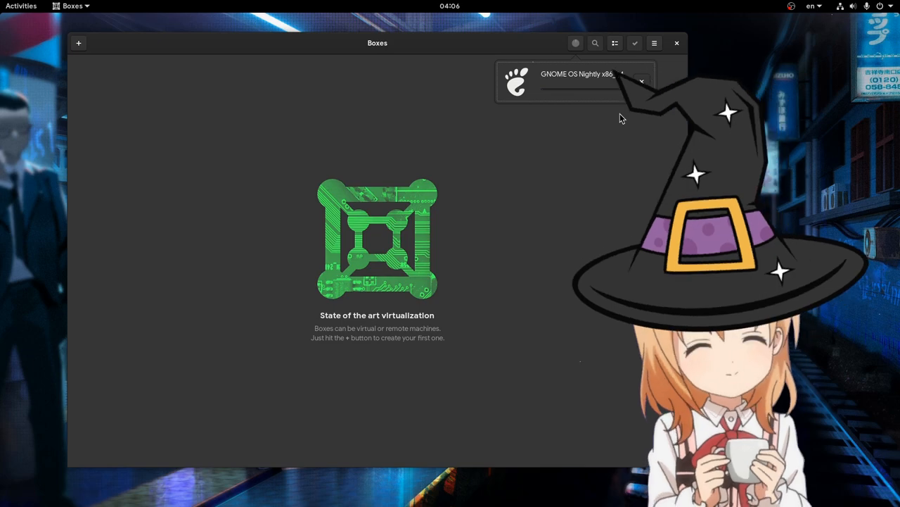
click(676, 43)
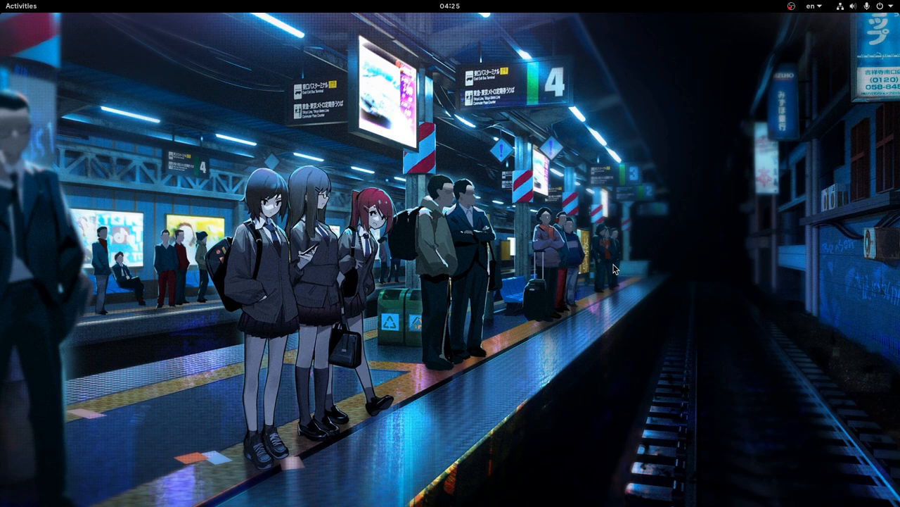
Open two new Terminal windows from the overview
click(20, 6)
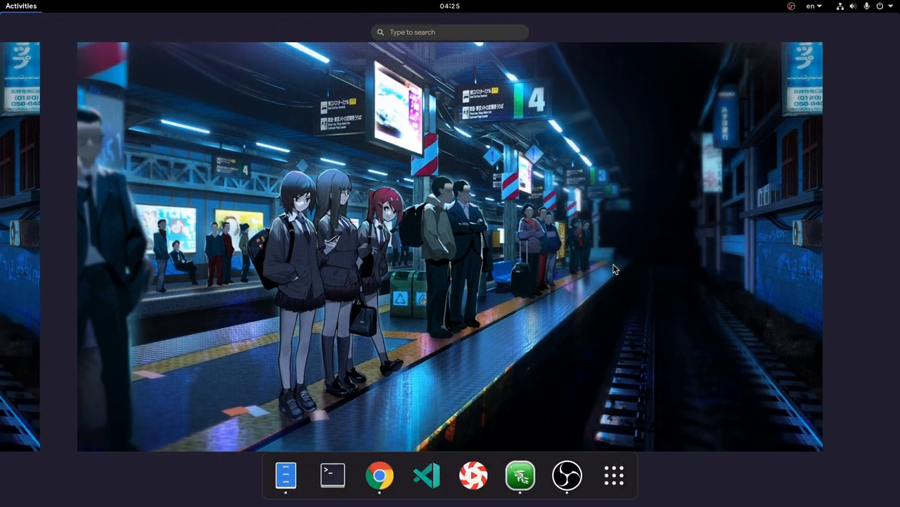
mouse_move(333, 475)
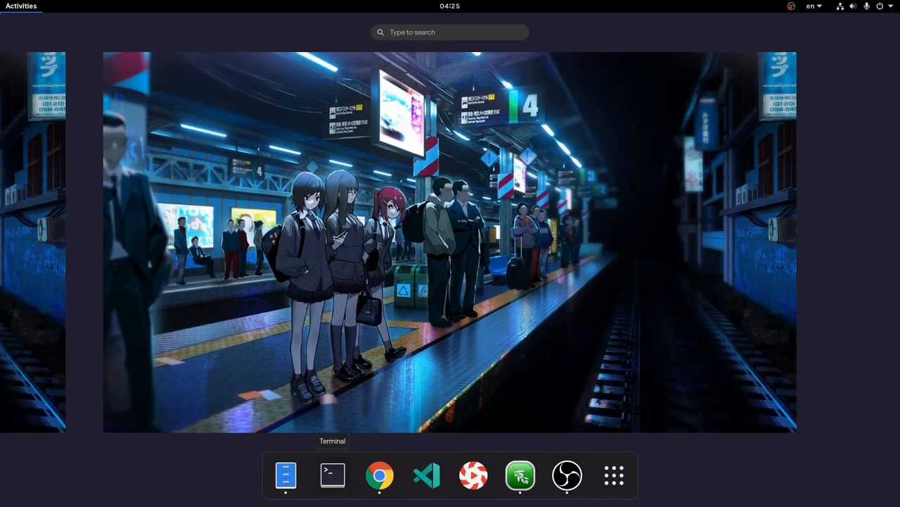
click(332, 475)
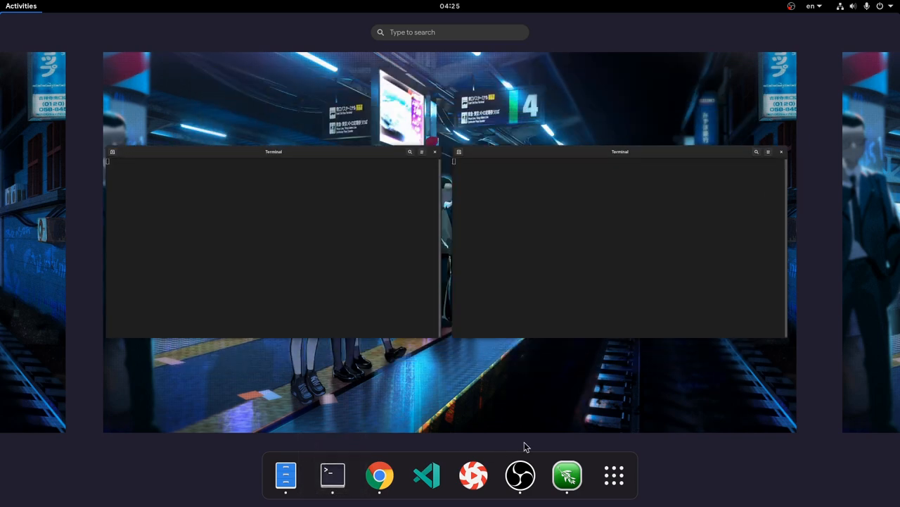
click(614, 475)
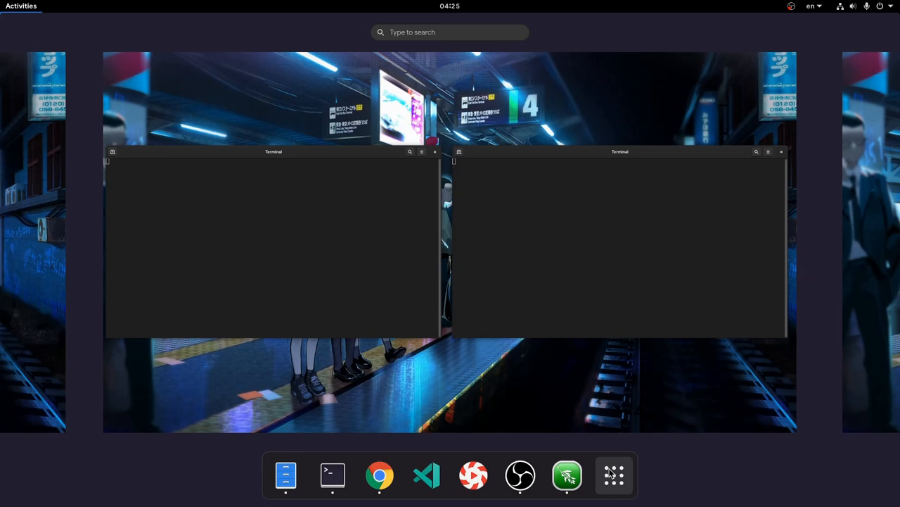
Focus one terminal window, then reopen the overview to reach the empty workspace
click(273, 246)
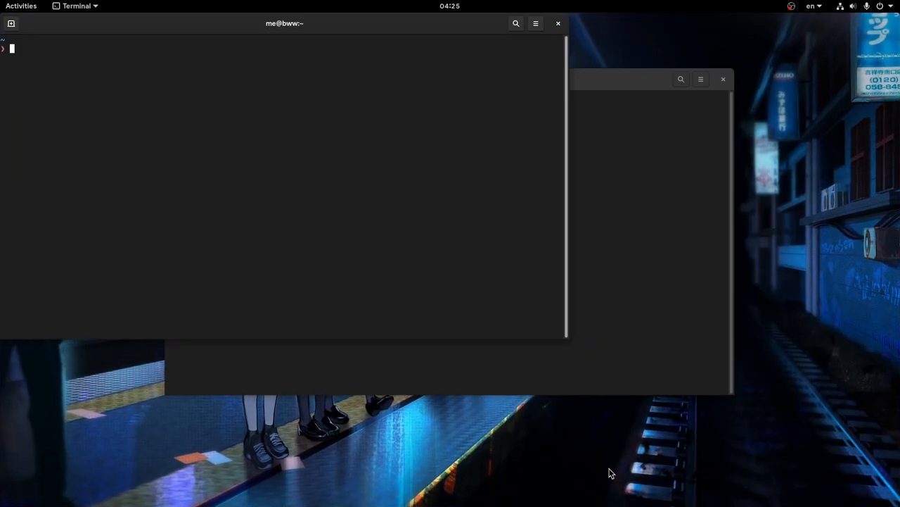
click(20, 6)
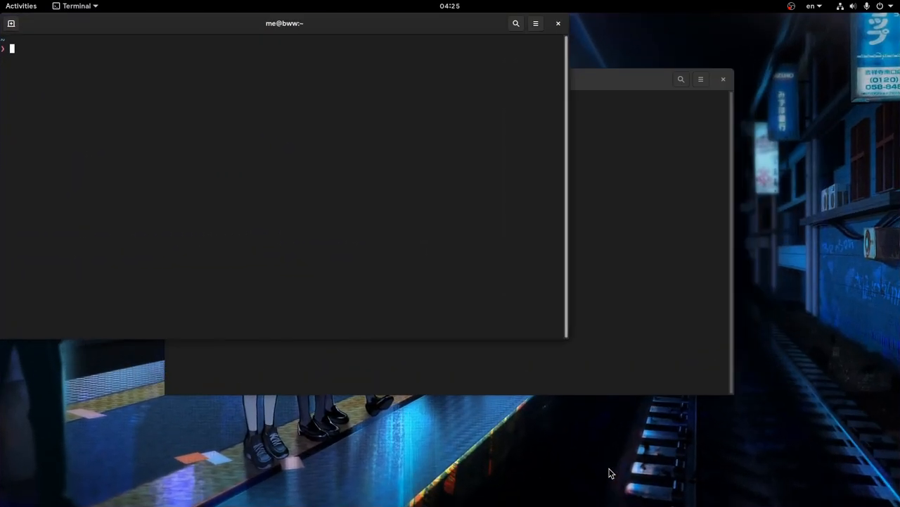
click(21, 5)
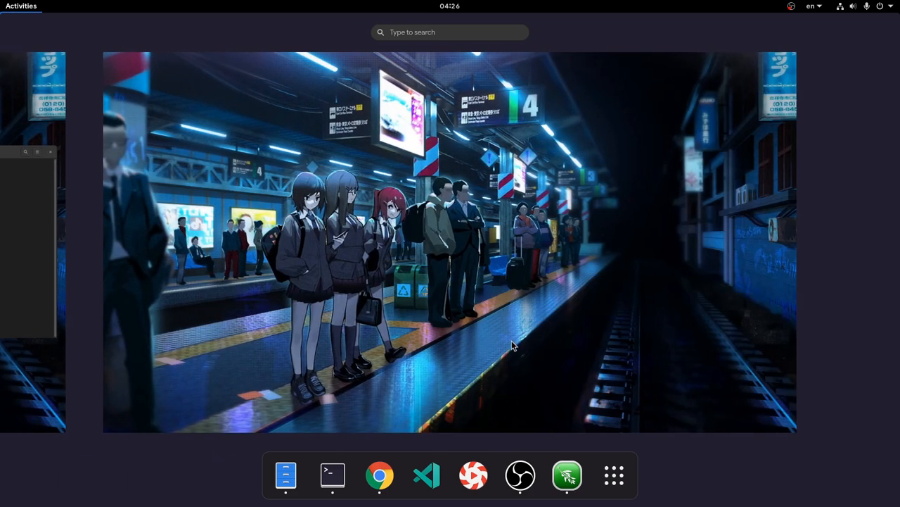
mouse_move(505, 346)
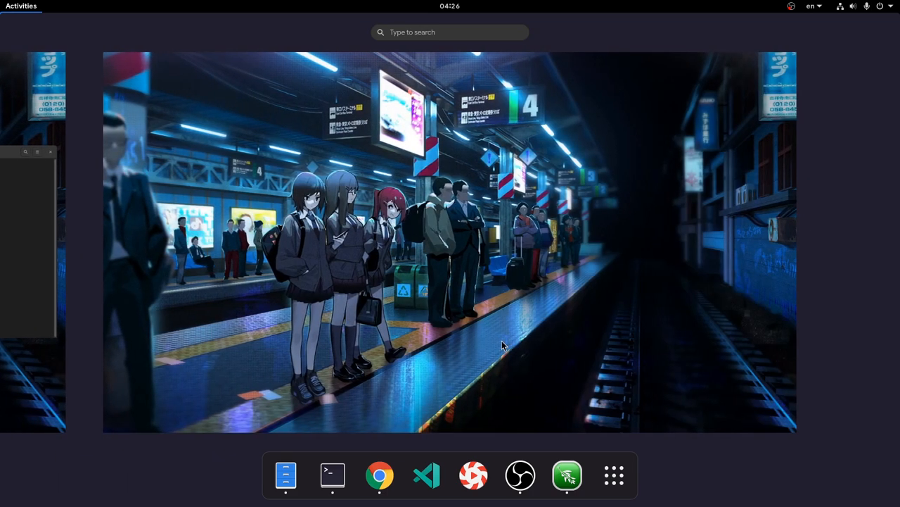
Search 're' in the overview, launch Sound Recorder, then show the full app grid
text(r)
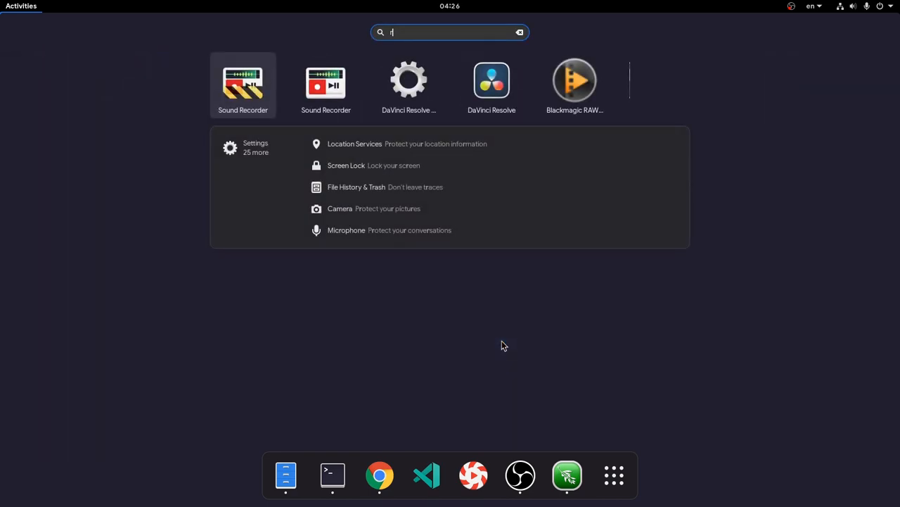
text(e)
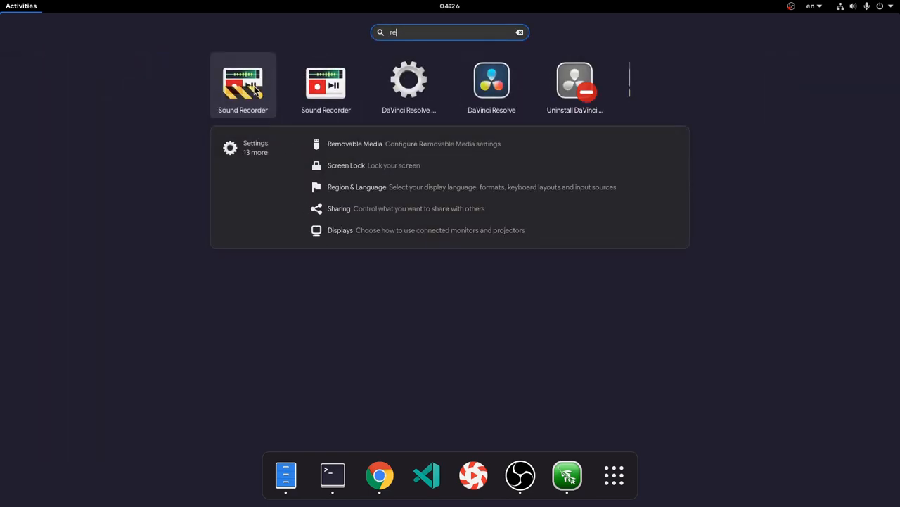
click(243, 81)
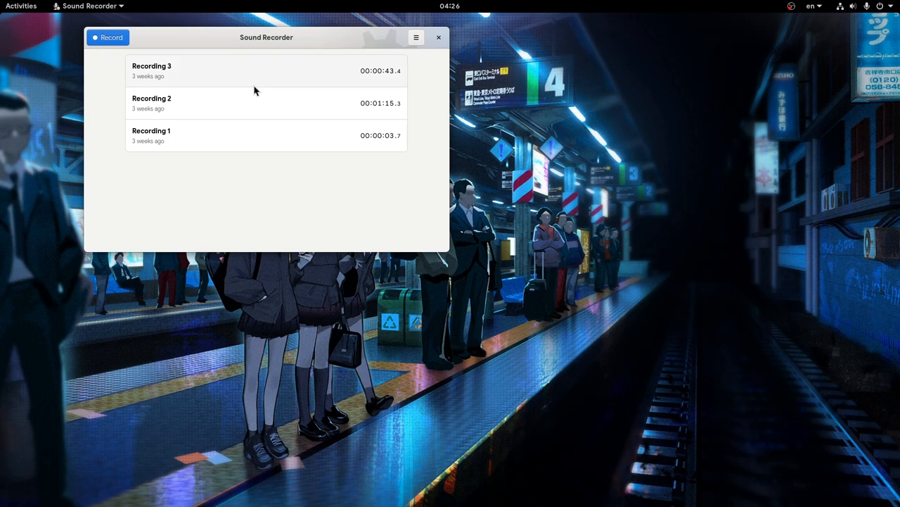
click(21, 6)
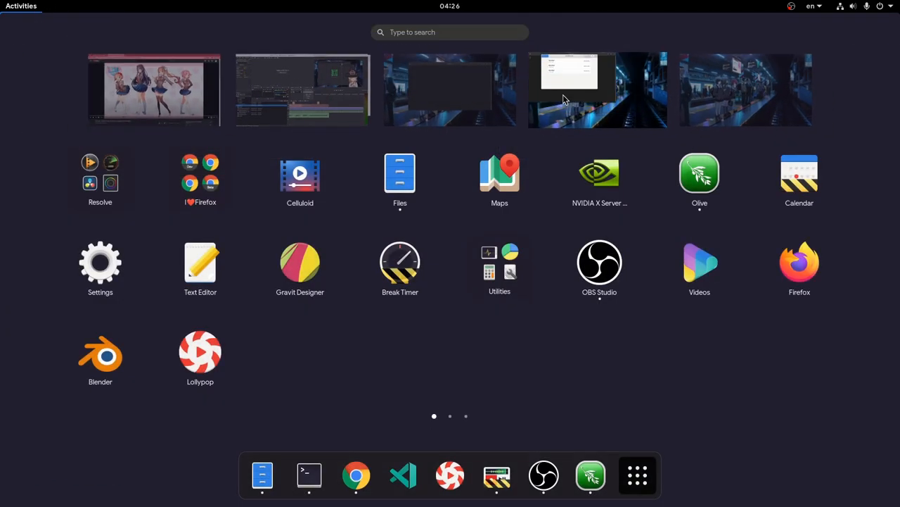
mouse_move(450, 95)
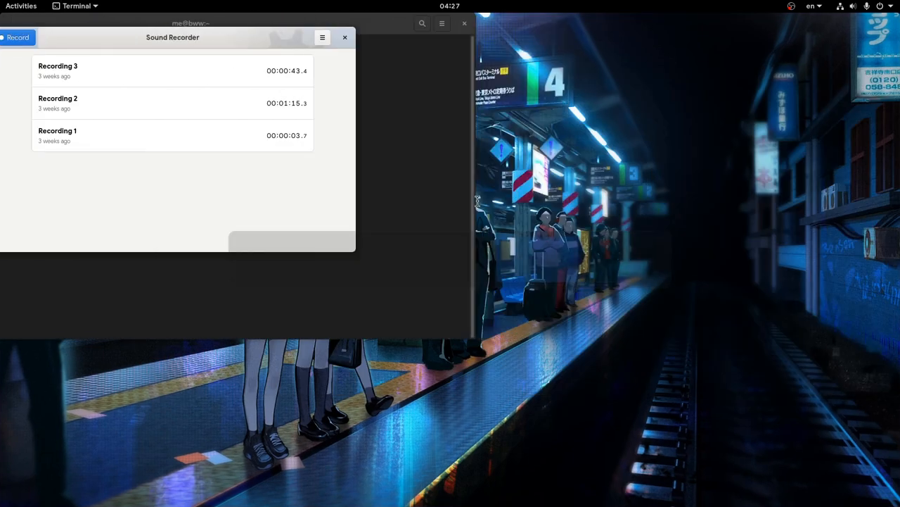
Focus the Terminal window, then show it beside Sound Recorder in the overview
click(344, 37)
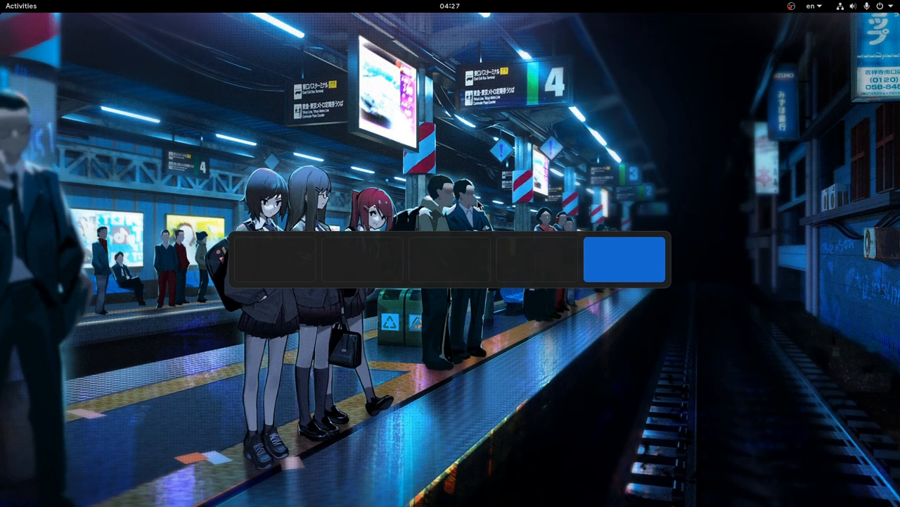
click(624, 259)
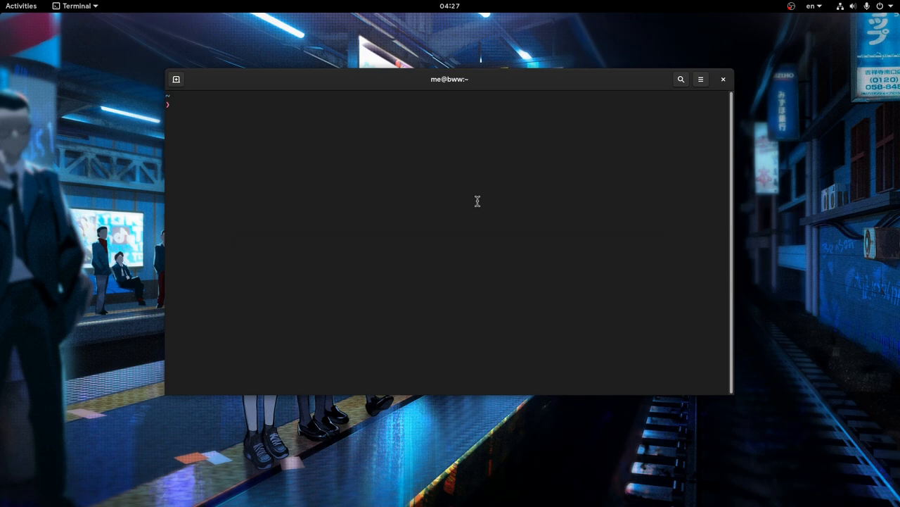
click(21, 5)
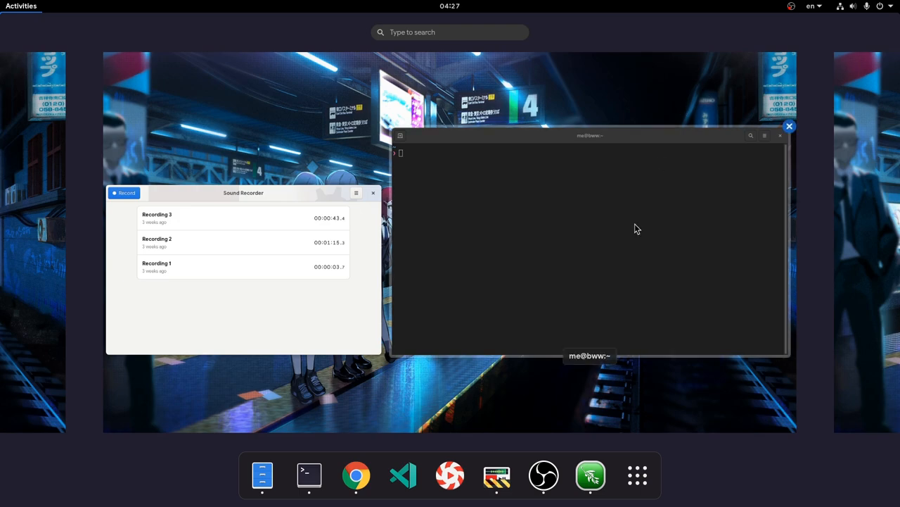
In the app grid, open and close the Chrome browsers folder, then scroll pages left
click(637, 474)
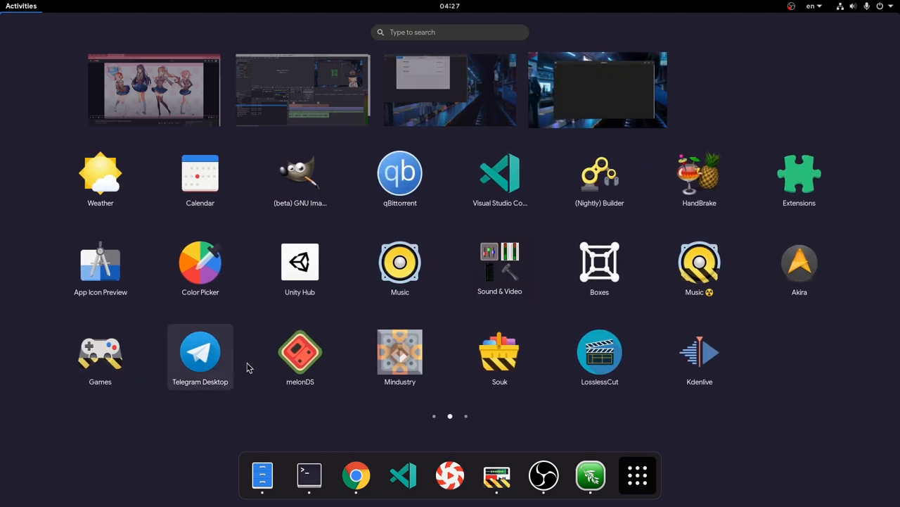
mouse_move(422, 336)
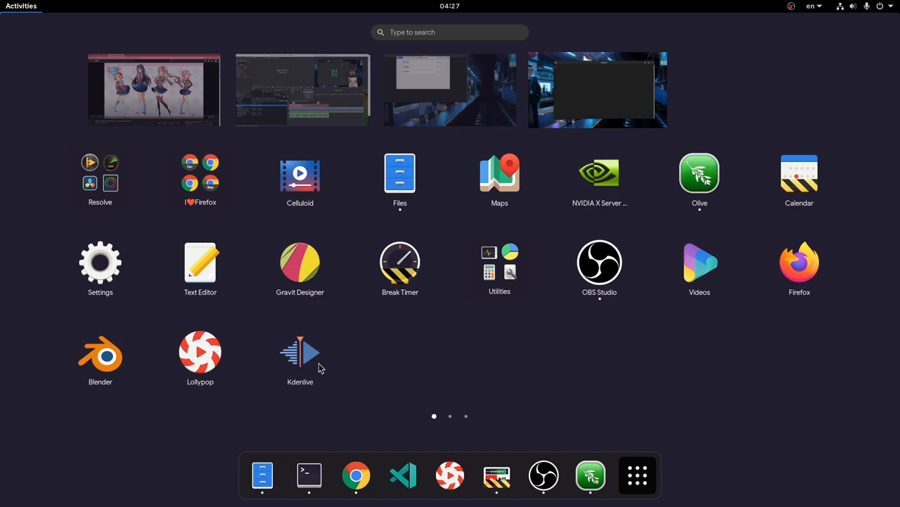
click(200, 179)
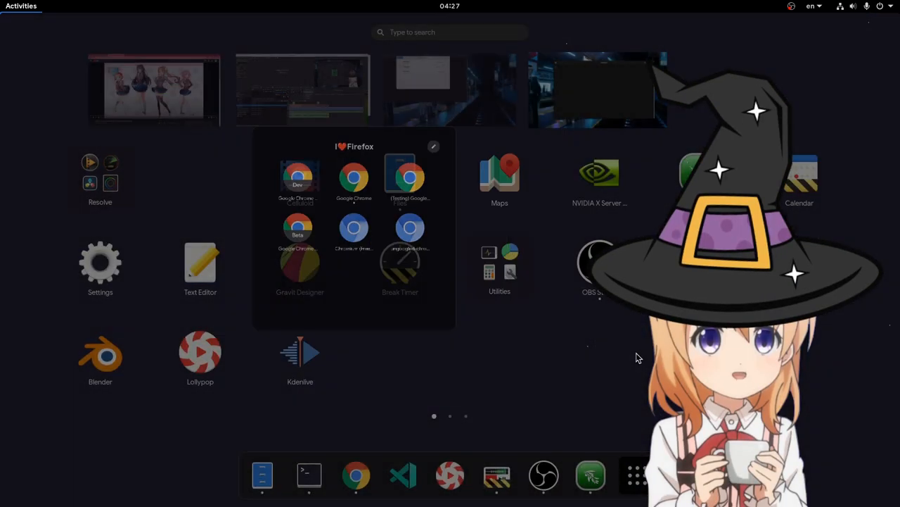
click(566, 334)
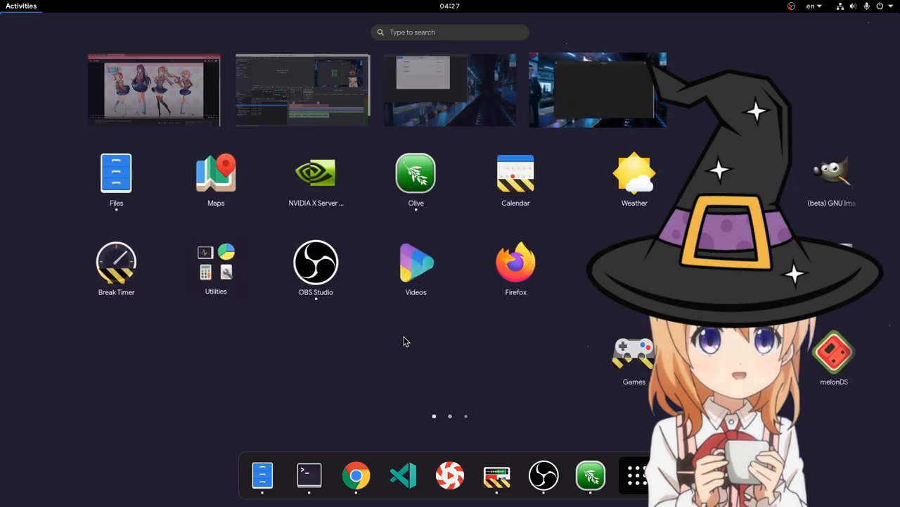
scroll(left, 3)
text(cha)
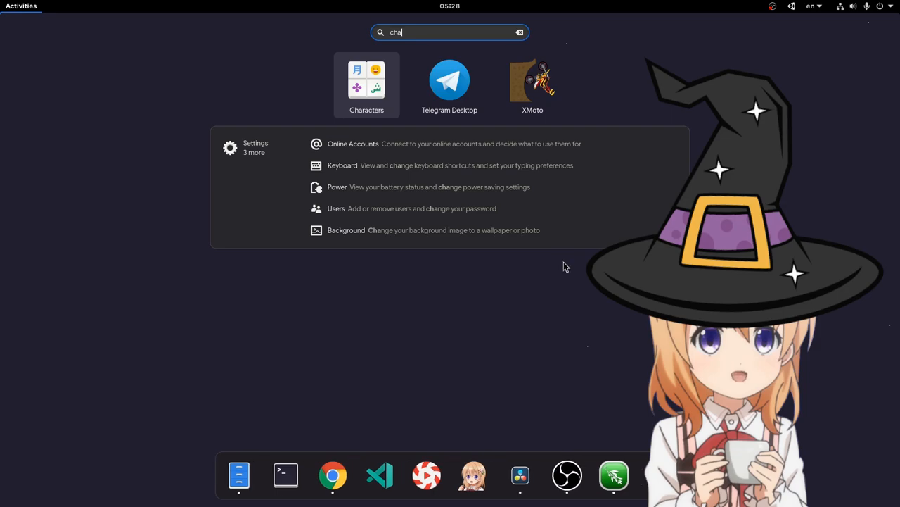
Launch Characters from the 'cha' search results
click(366, 78)
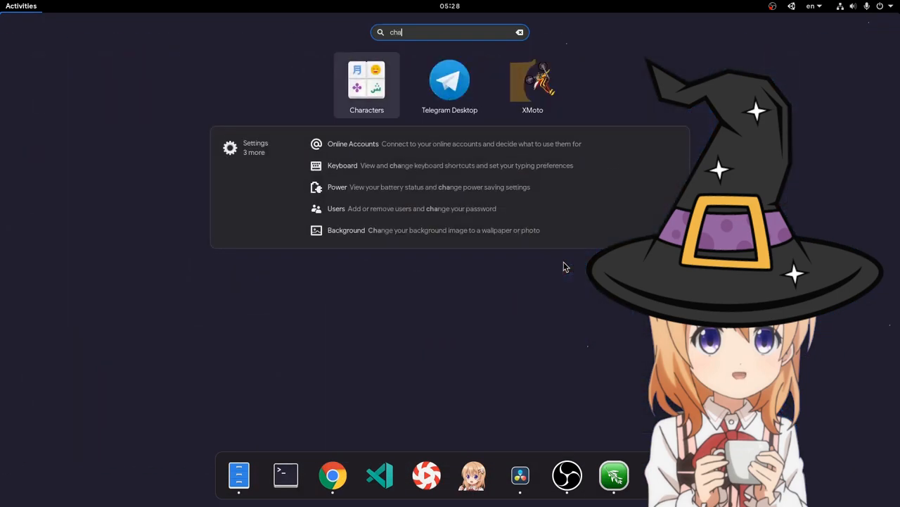
click(367, 79)
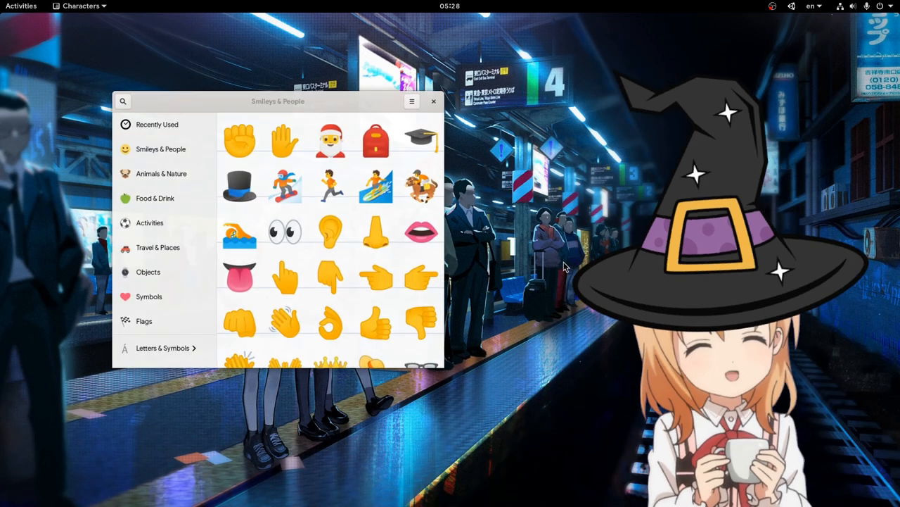